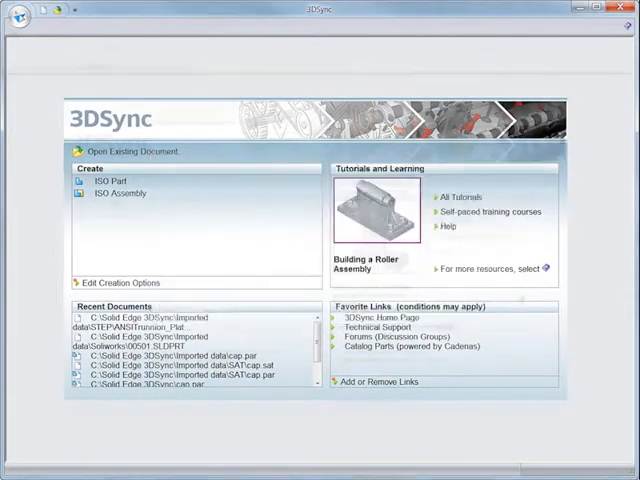
- Browse for an existing document with the file type filtered to ACIS (*.sat) files
{"action": "left_click", "coordinate": [122, 151]}
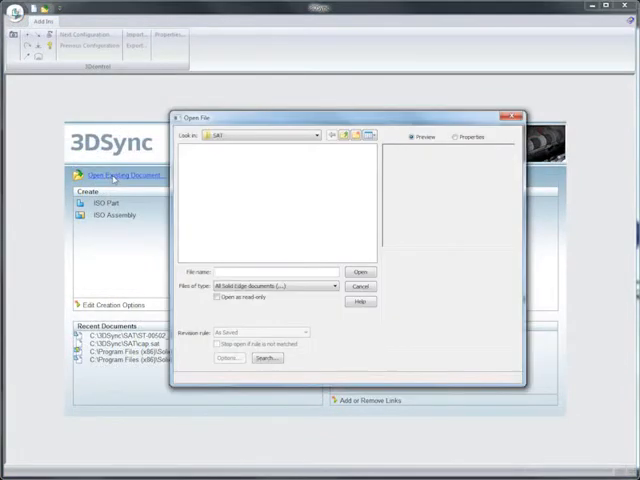
{"action": "left_click", "coordinate": [333, 286]}
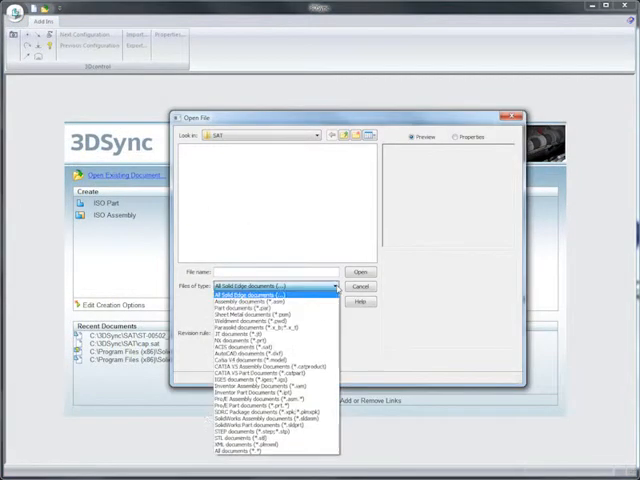
{"action": "mouse_move", "coordinate": [260, 348]}
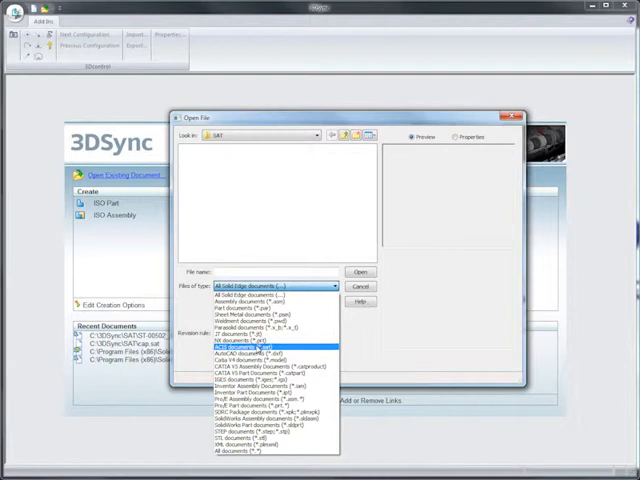
{"action": "left_click", "coordinate": [260, 348]}
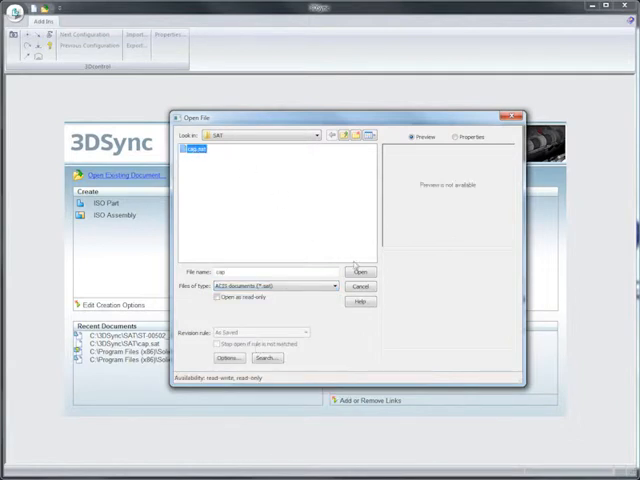
- Open cap.sat as a synchronous part
{"action": "left_click", "coordinate": [359, 271]}
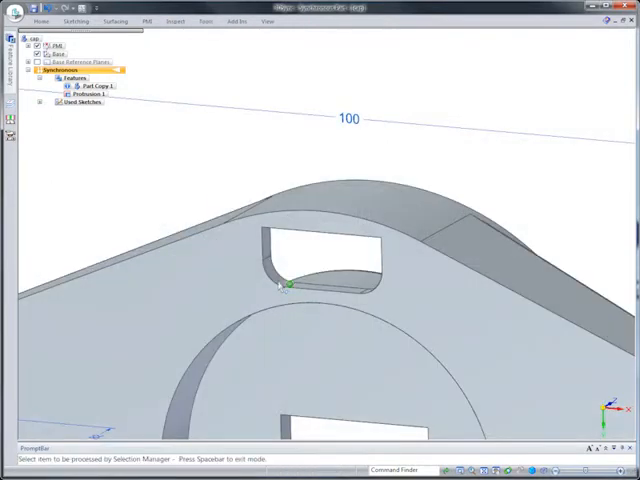
- Select the cap's entire slot using Recognize Feature on the slot face
{"action": "right_click", "coordinate": [290, 288]}
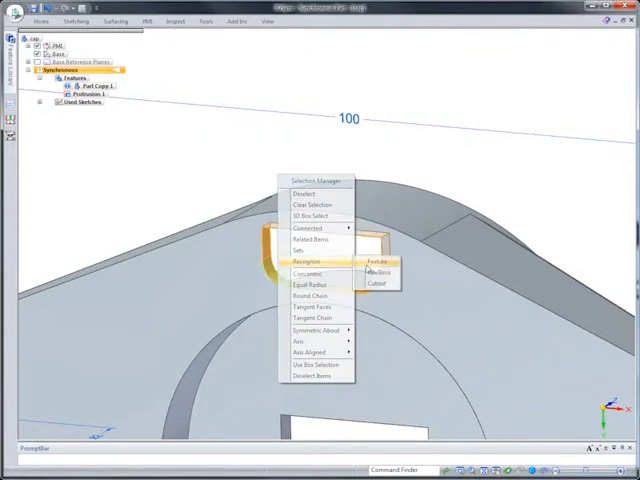
{"action": "left_click", "coordinate": [222, 178]}
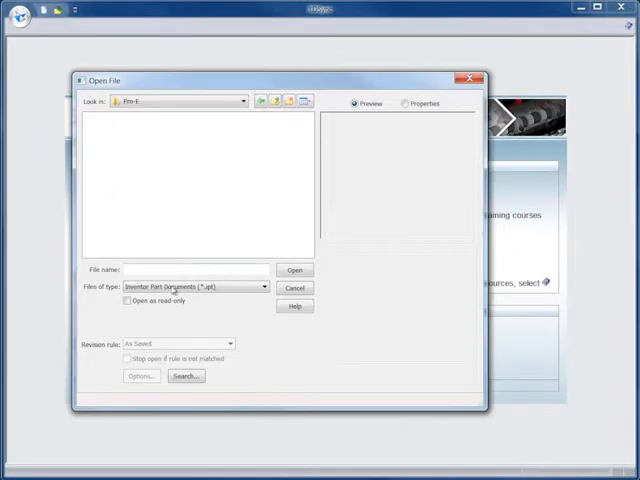
- Filter to Pro/E part documents and open clevis.prt.1
{"action": "left_click", "coordinate": [263, 287]}
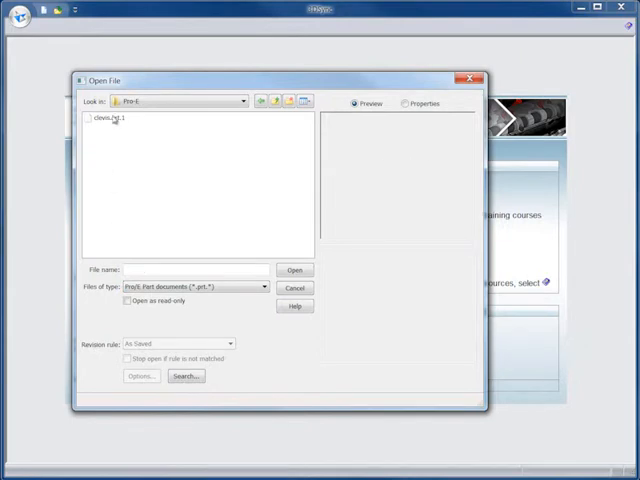
{"action": "left_click", "coordinate": [294, 270]}
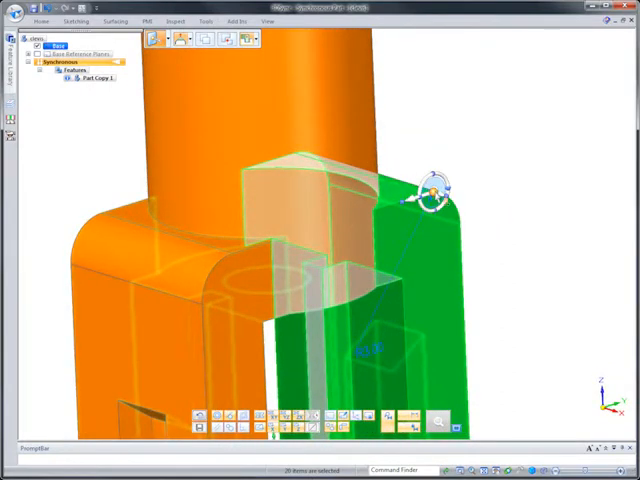
{"action": "left_click_drag", "start_coordinate": [435, 190], "coordinate": [385, 290]}
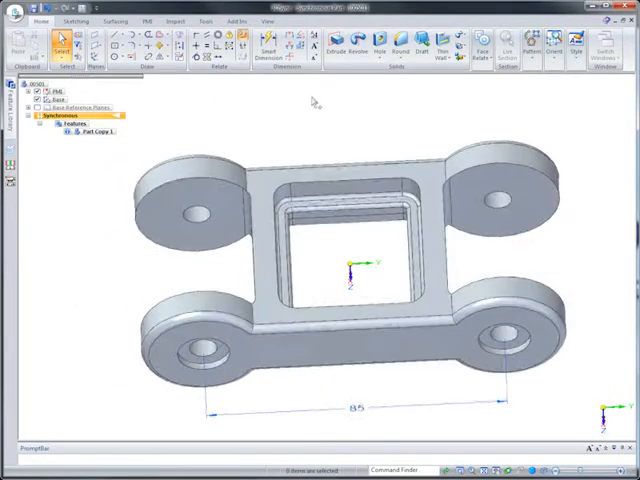
- Place a Smart Dimension between the link's upper and lower lug edges
{"action": "left_click", "coordinate": [256, 48]}
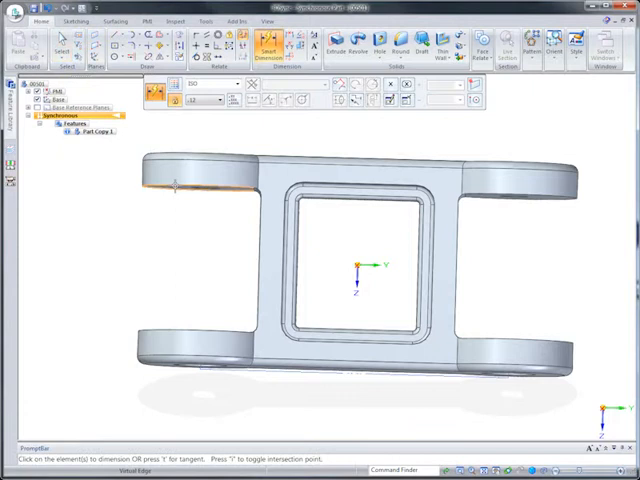
{"action": "left_click", "coordinate": [175, 185]}
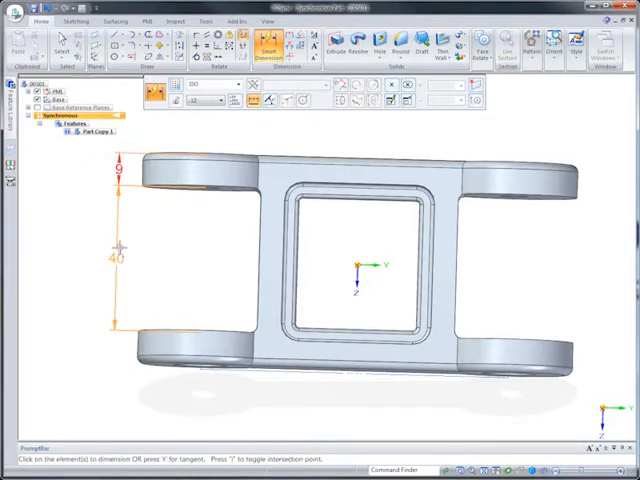
{"action": "left_click", "coordinate": [119, 257]}
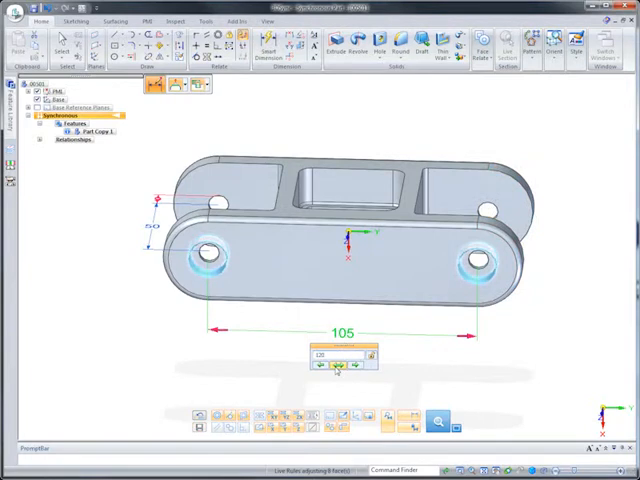
- Change the 105 hole-centre dimension to 120
{"action": "type", "text": "120"}
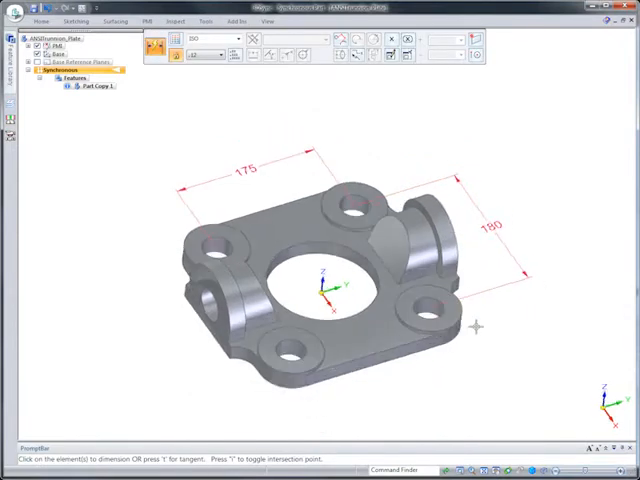
- Dimension the distance from the corner hole to the trunnion plate edge
{"action": "left_click", "coordinate": [415, 300]}
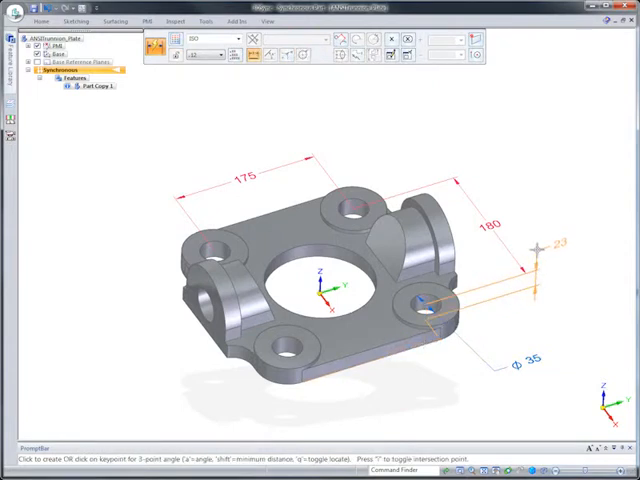
{"action": "left_click", "coordinate": [422, 303]}
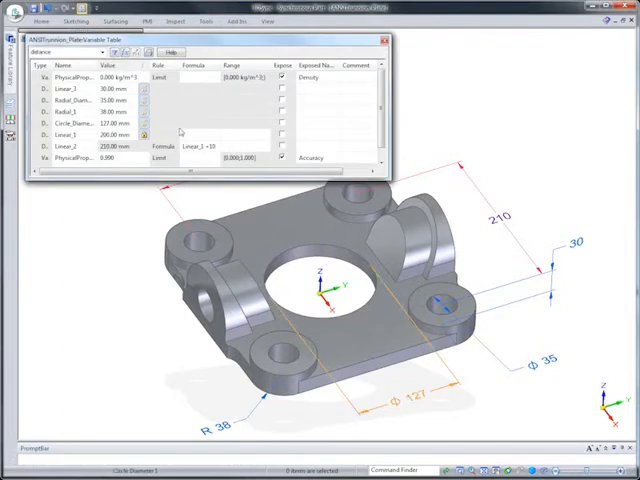
- Select the Circle_Diameter value (127 mm) in the Variable Table for editing
{"action": "left_click", "coordinate": [113, 122]}
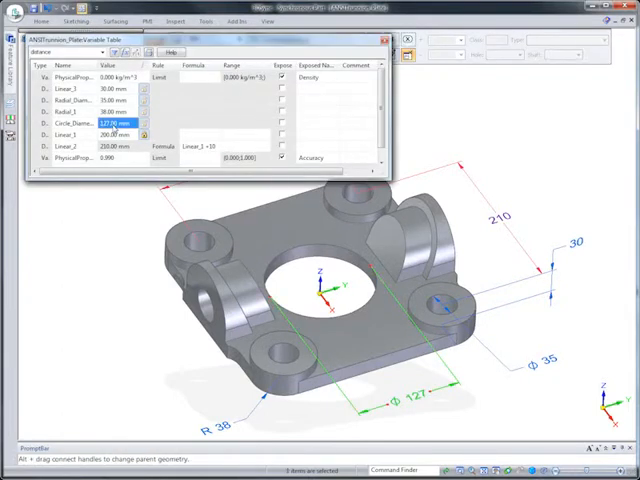
{"action": "left_click", "coordinate": [112, 122]}
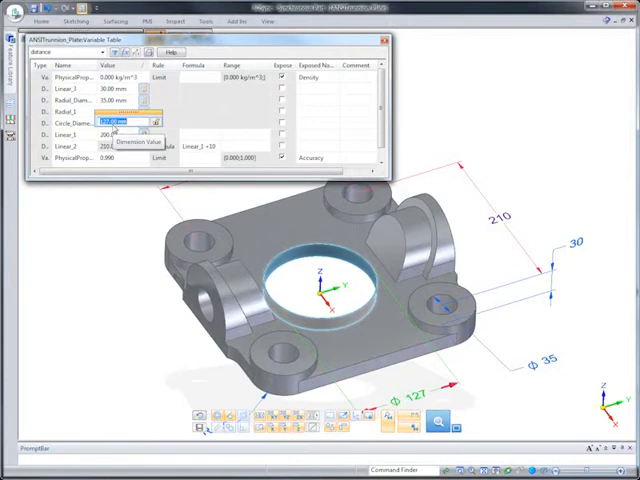